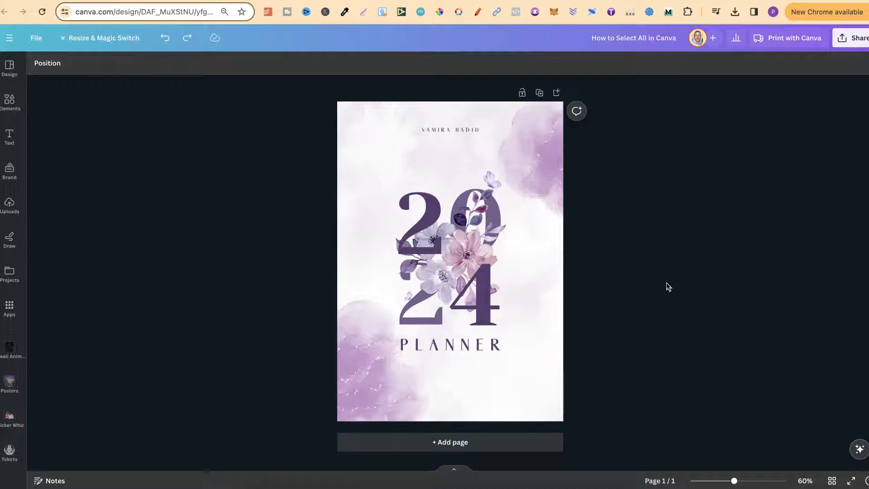
{"action": "mouse_move", "coordinate": [636, 225]}
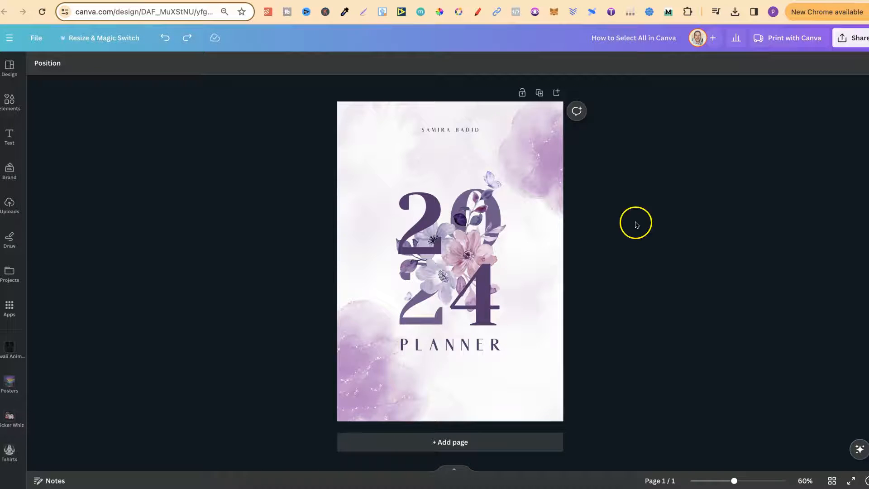
- Select all elements of the purple 2024 planner cover at once with Ctrl+A
{"action": "key", "text": "ctrl+a"}
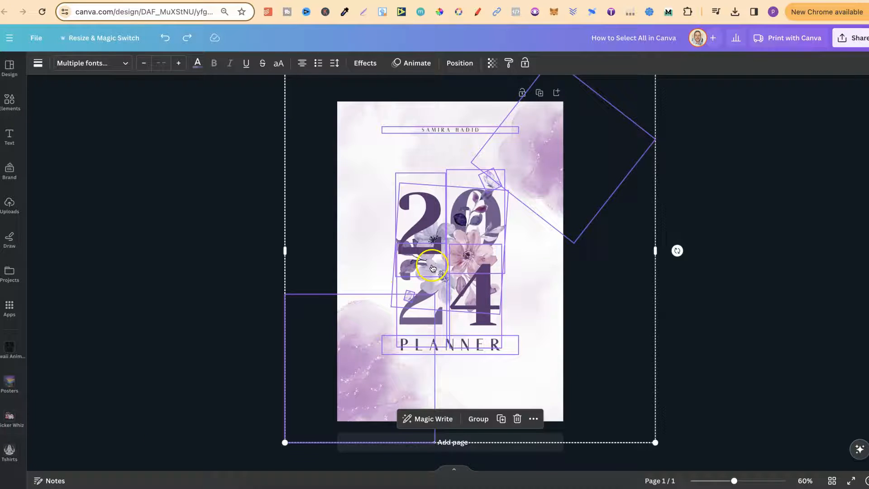
{"action": "mouse_move", "coordinate": [715, 313]}
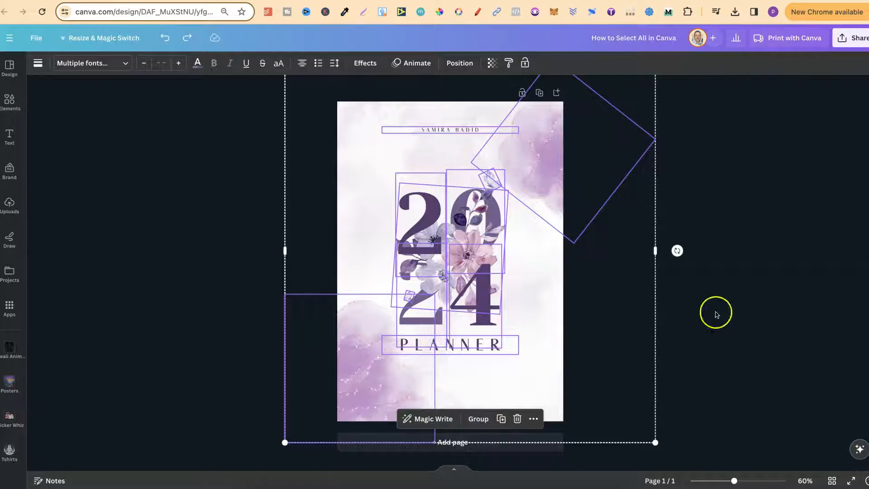
- Clear the selection by choosing an empty canvas area so no cover elements stay selected
{"action": "left_click", "coordinate": [716, 315]}
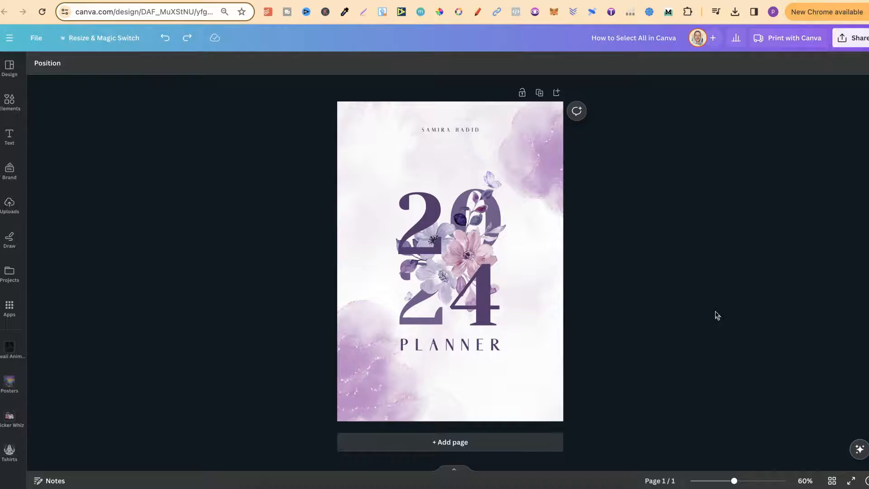
{"action": "key", "text": "ctrl+a"}
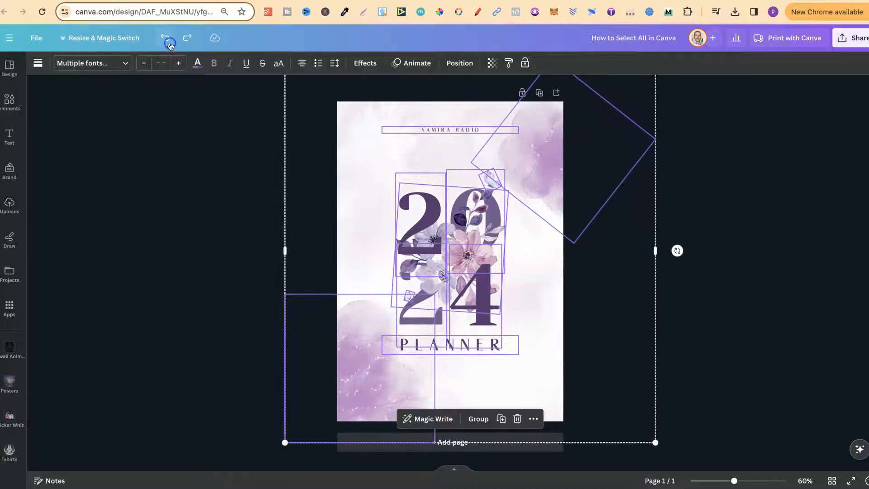
{"action": "left_click", "coordinate": [165, 38]}
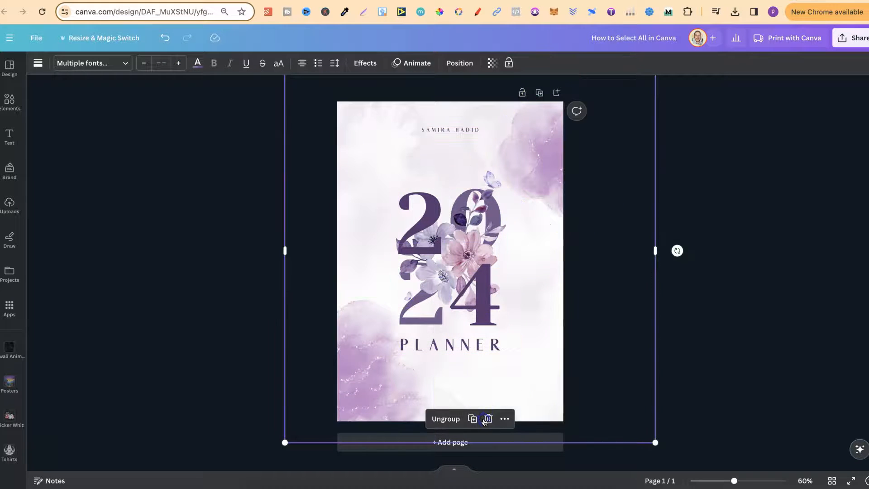
{"action": "left_click", "coordinate": [445, 419]}
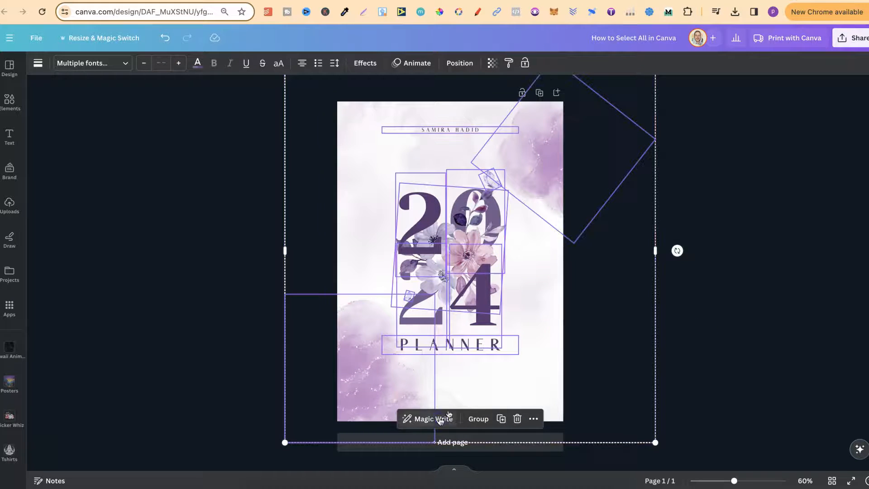
{"action": "left_click", "coordinate": [557, 167]}
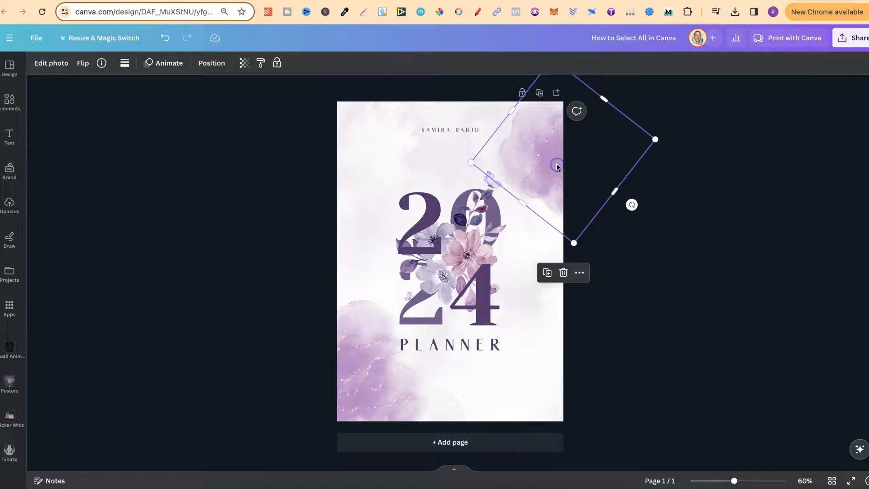
{"action": "left_click", "coordinate": [708, 271]}
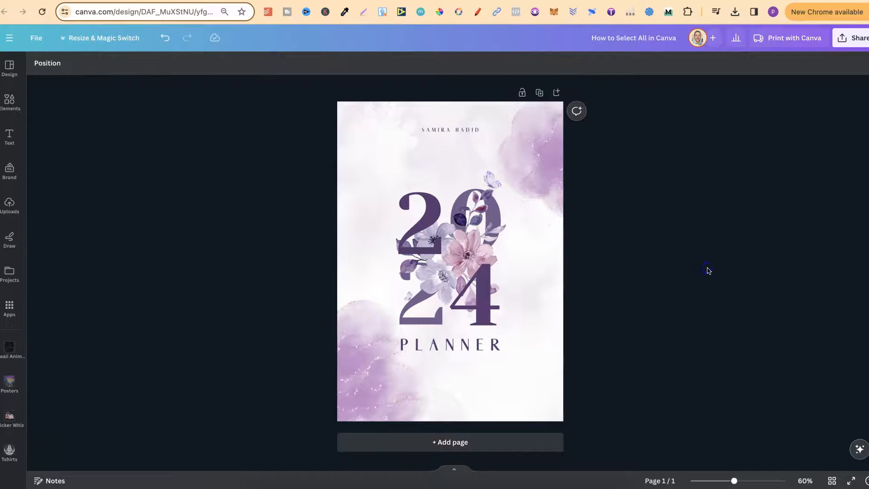
{"action": "key", "text": "ctrl+a"}
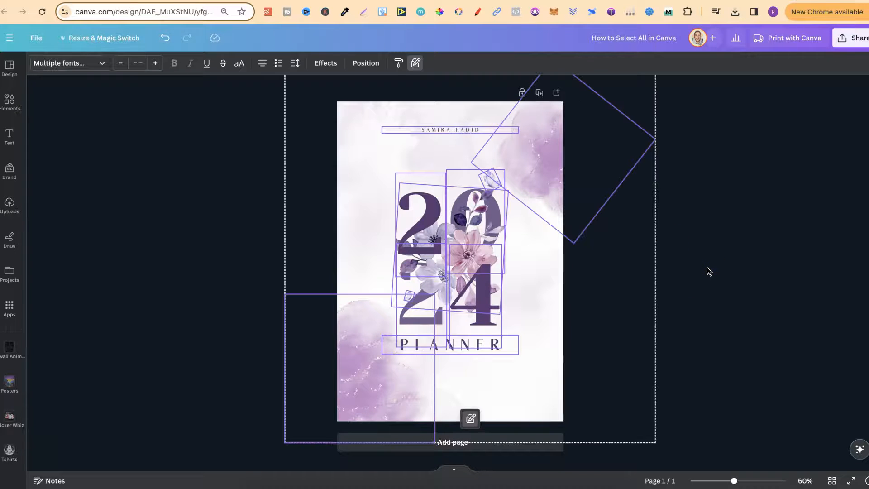
{"action": "mouse_move", "coordinate": [620, 88]}
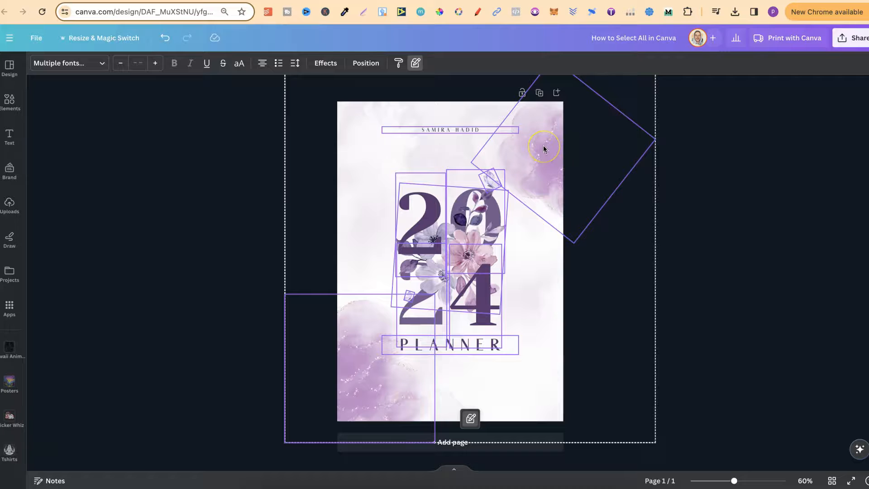
{"action": "mouse_move", "coordinate": [710, 217]}
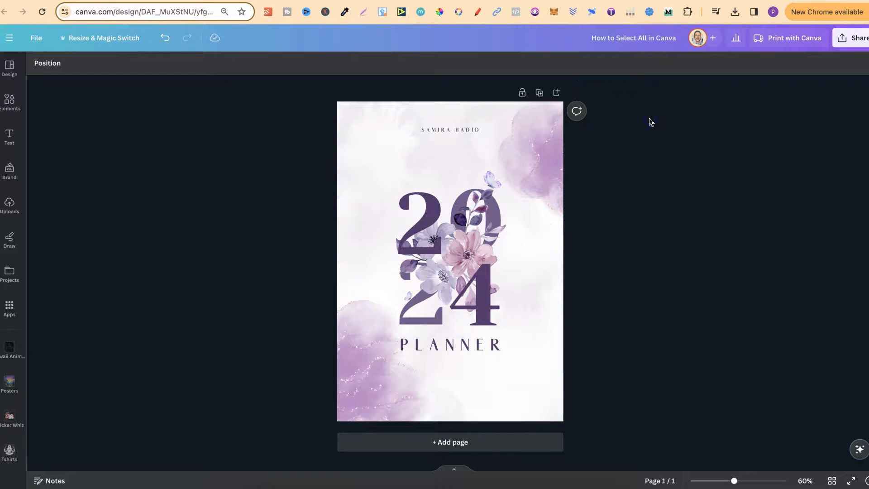
- Select every cover element again, nudge them slightly down-right, and clear the selection
{"action": "key", "text": "ctrl+a"}
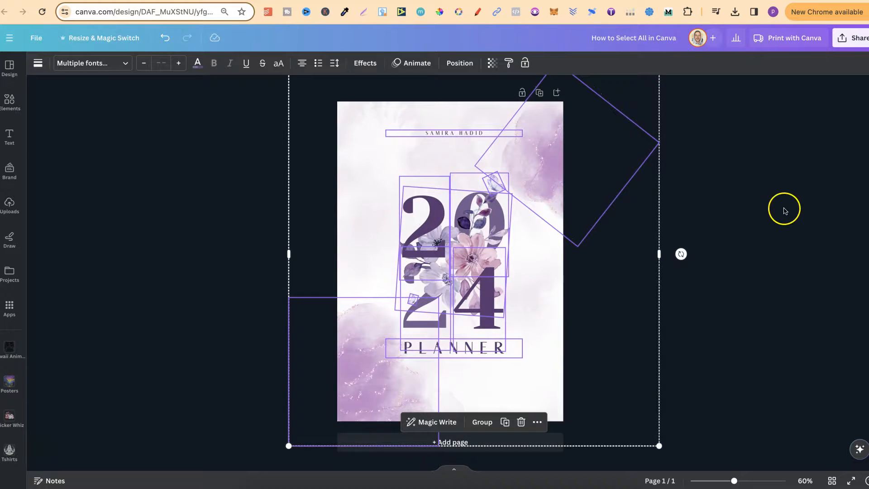
{"action": "left_click", "coordinate": [785, 211]}
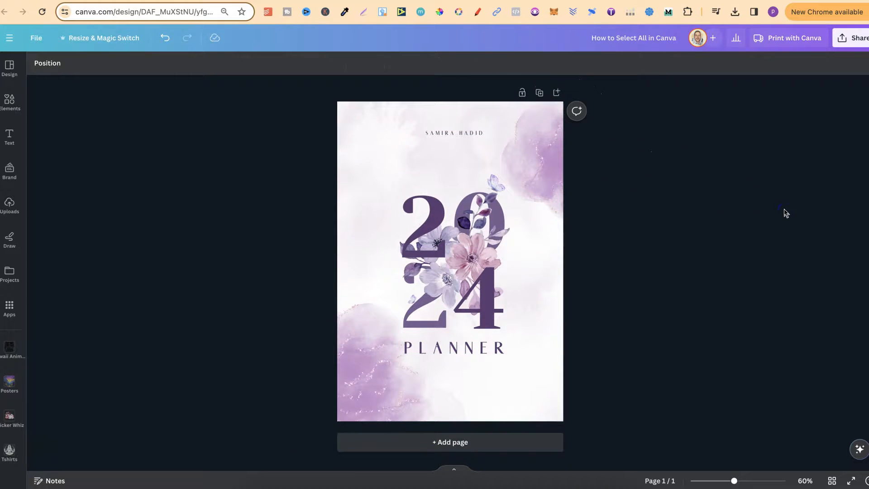